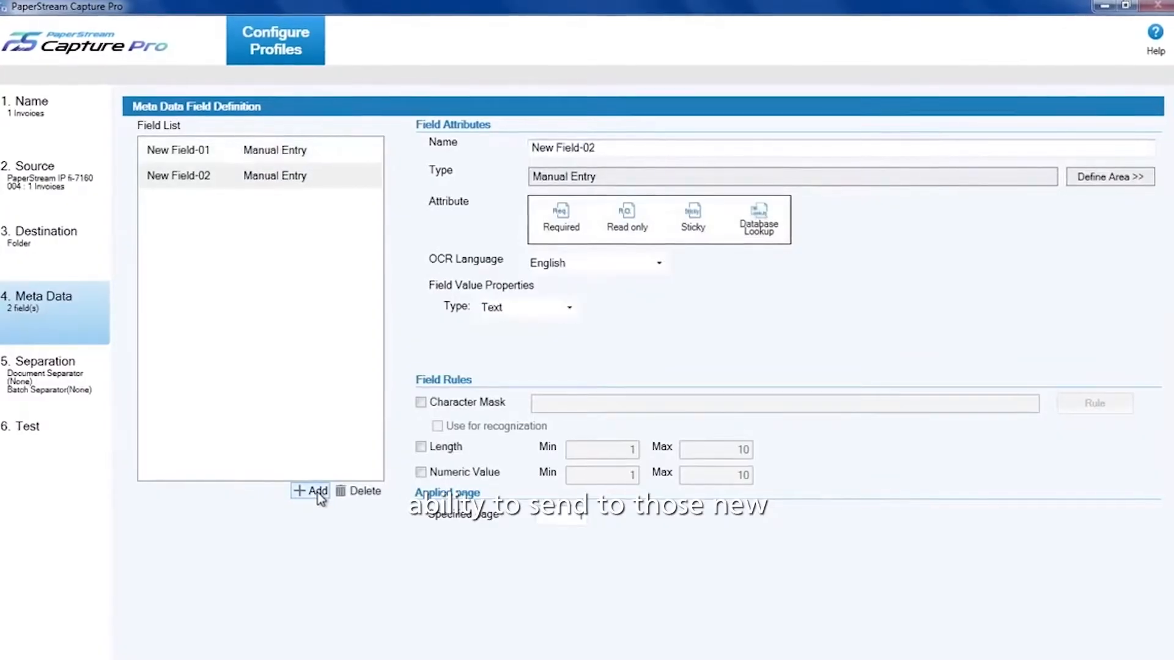
- Show the profile's Destination options: Folder, Network Folder, SharePoint, FTP, Other App, and File Properties
left_click(39, 236)
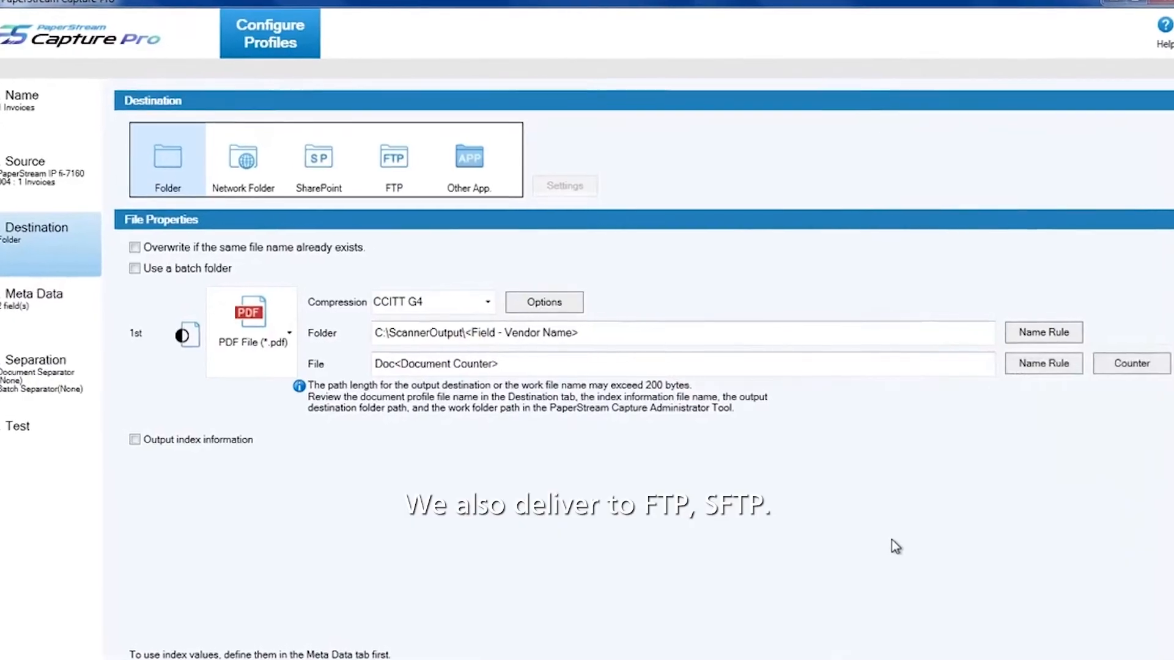
left_click(393, 159)
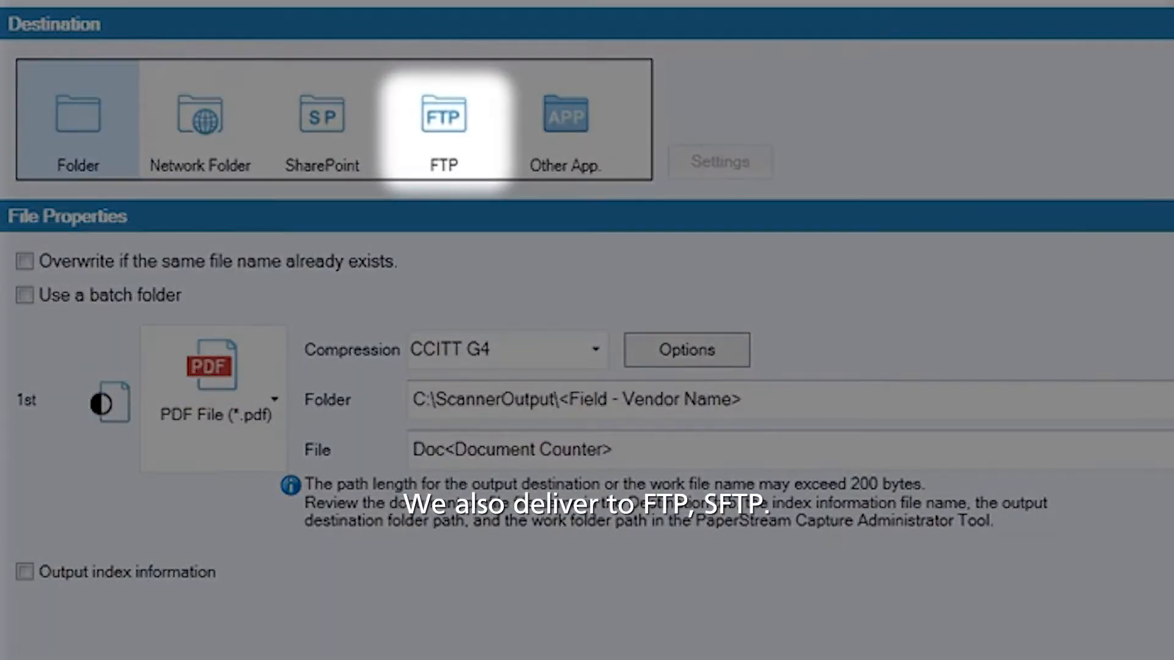